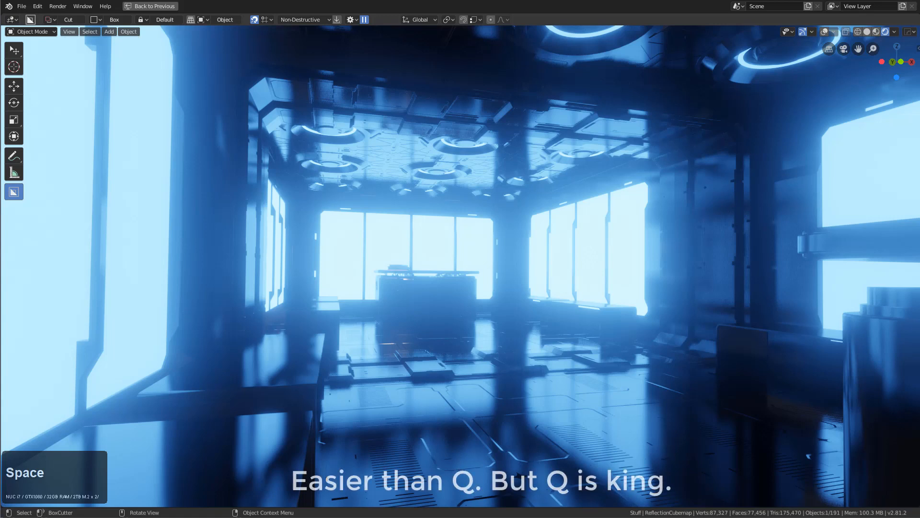
pyautogui.moveTo(786, 129)
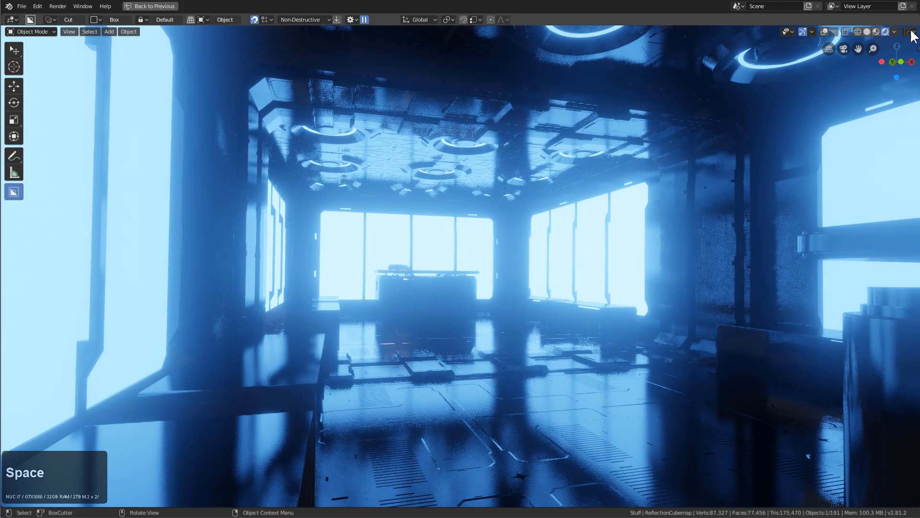
pyautogui.moveTo(911, 34)
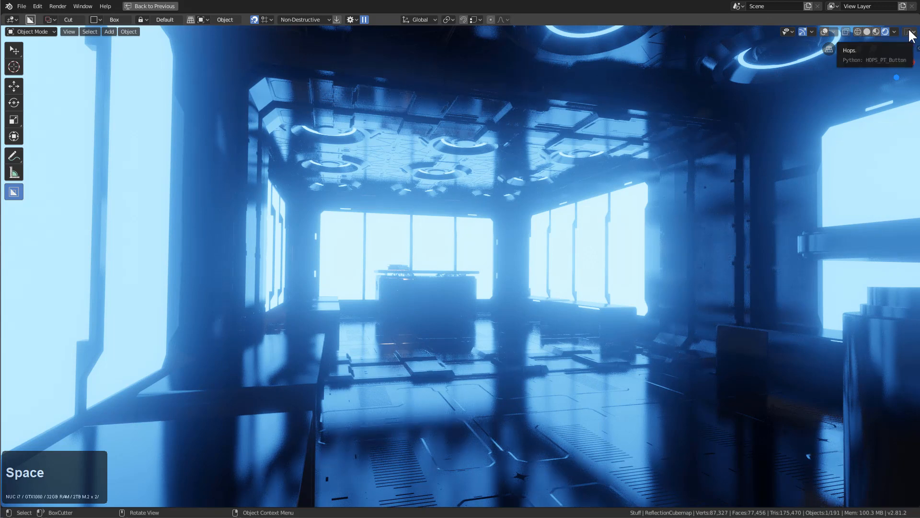
# - Open the Hard Ops helper panel on its operators page over the sci-fi room
pyautogui.click(910, 32)
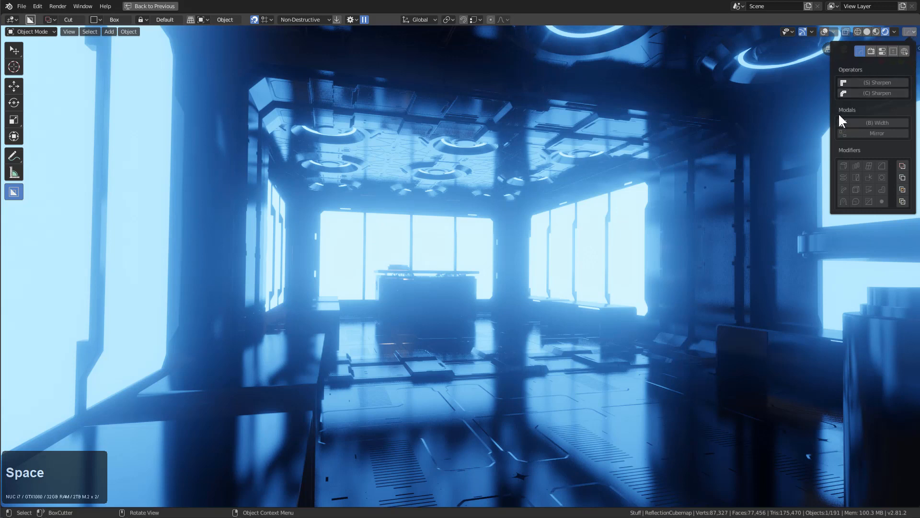
pyautogui.moveTo(856, 75)
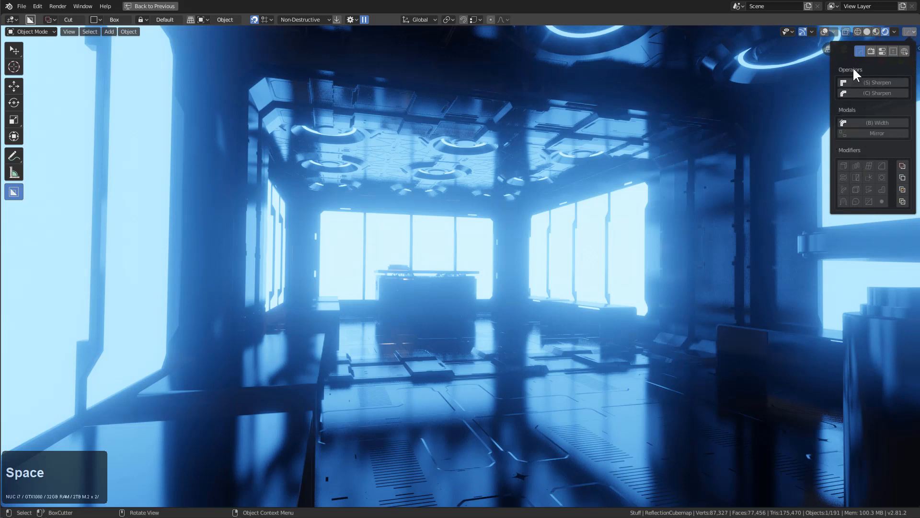
pyautogui.moveTo(863, 157)
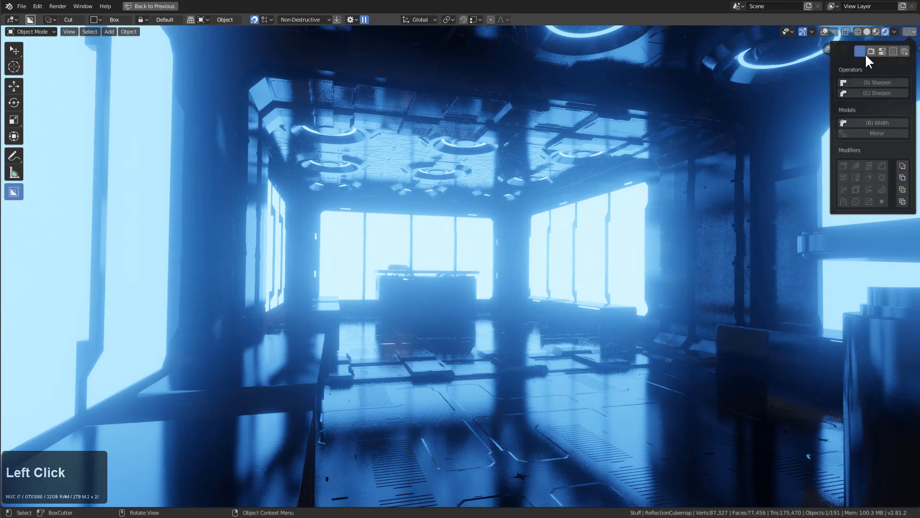
# - On the helper's Render page, apply the Eevee LQ preset and expand render settings
pyautogui.click(881, 52)
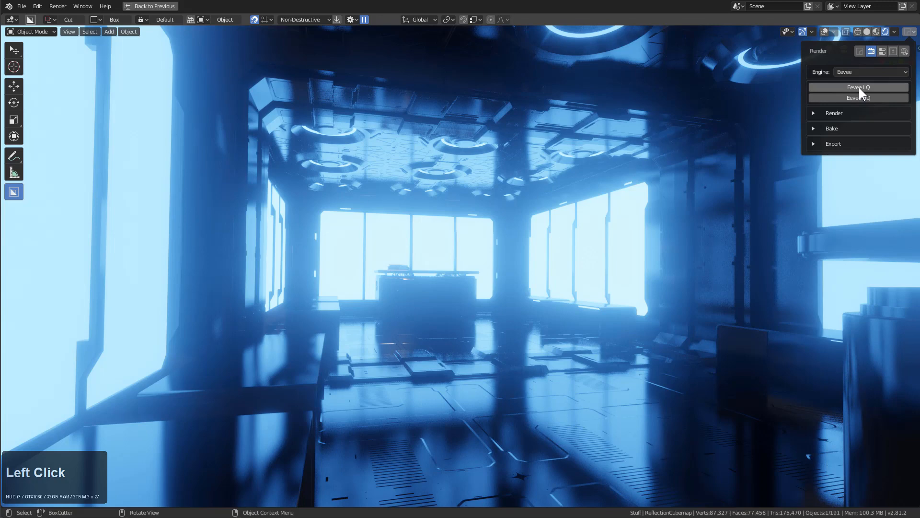
pyautogui.click(857, 87)
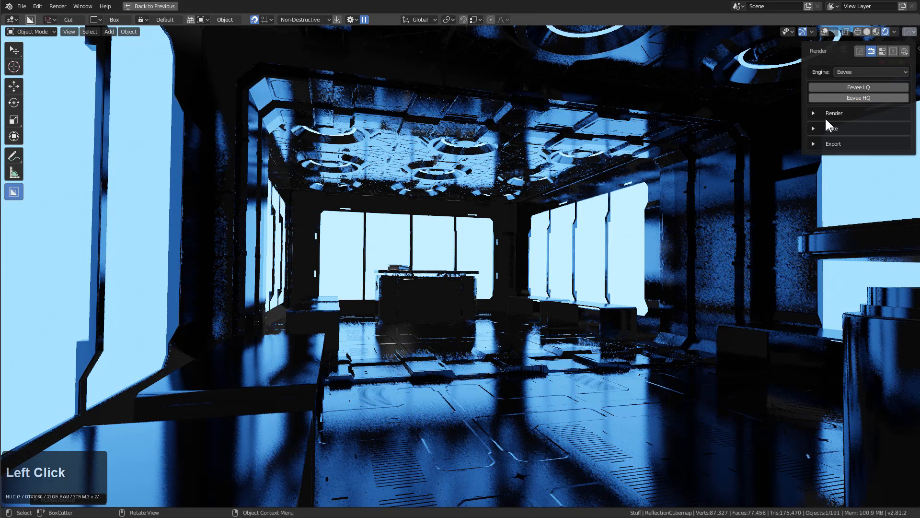
pyautogui.click(813, 113)
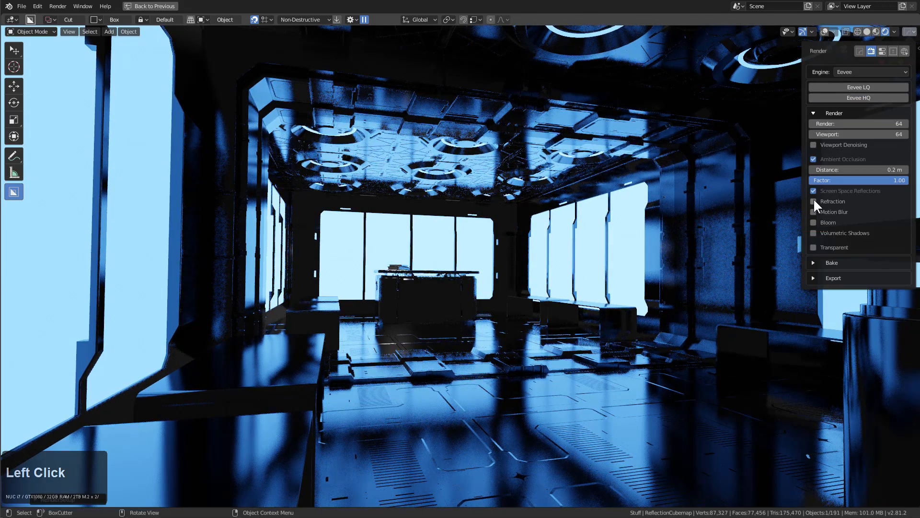
# - Enable Refraction, Bloom and Motion Blur, then collapse the Render subpanel
pyautogui.click(813, 201)
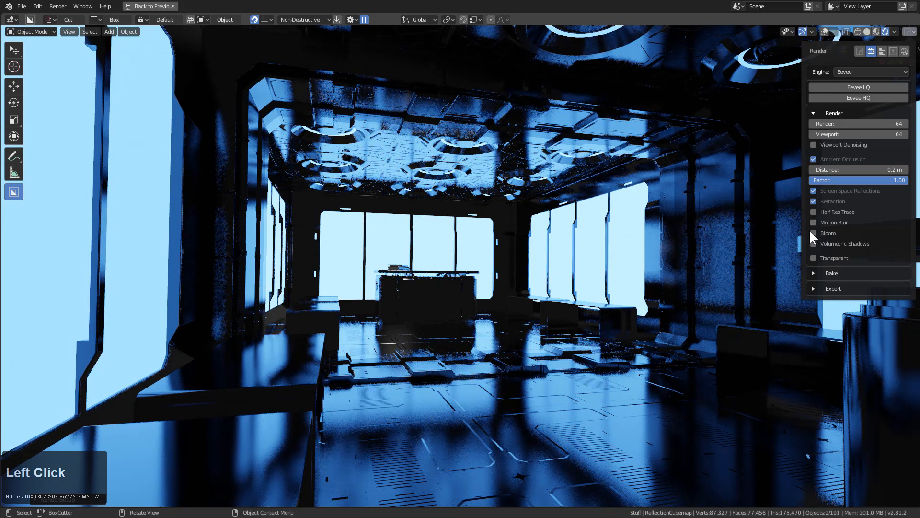
pyautogui.click(813, 233)
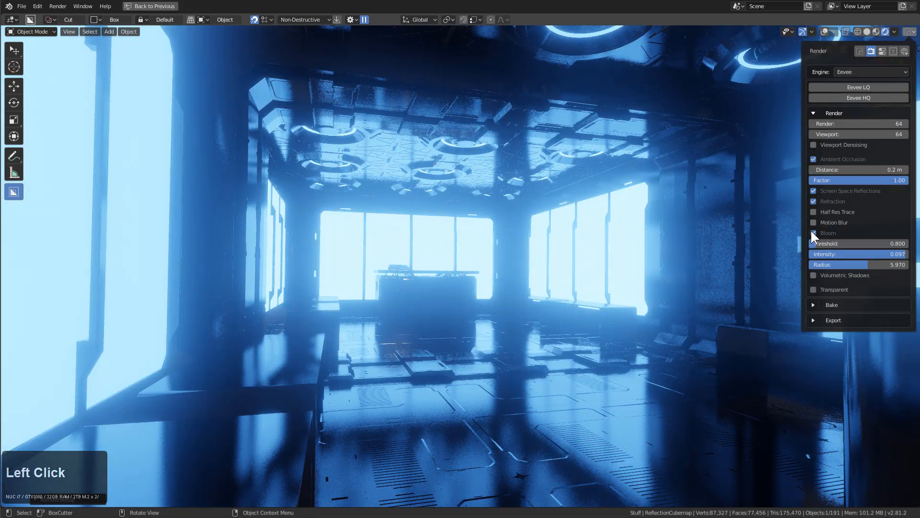
pyautogui.click(813, 222)
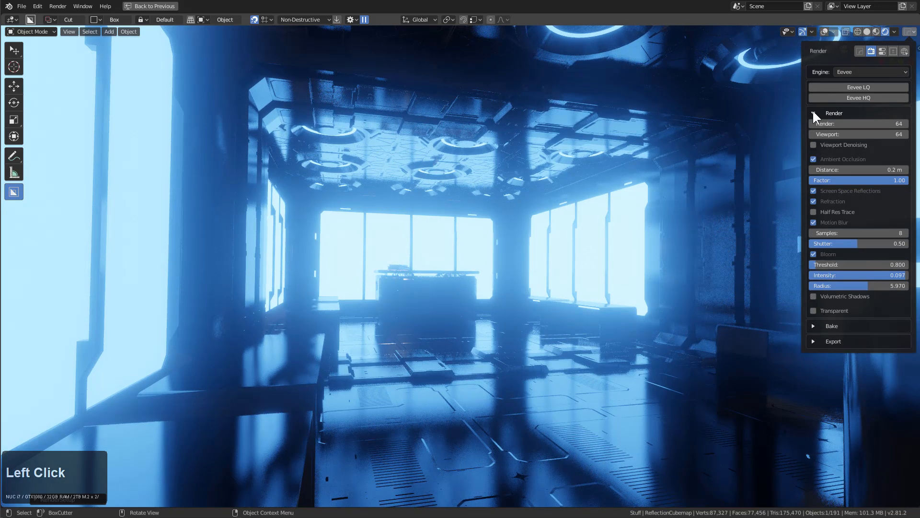
pyautogui.click(815, 113)
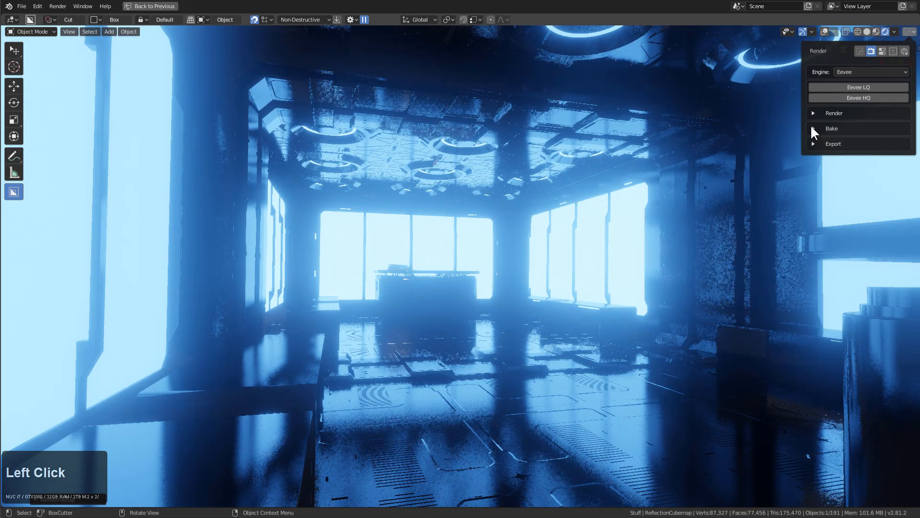
# - Expand and collapse the Bake section, revealing the Export formats OBJ, FBX and ABC
pyautogui.click(814, 128)
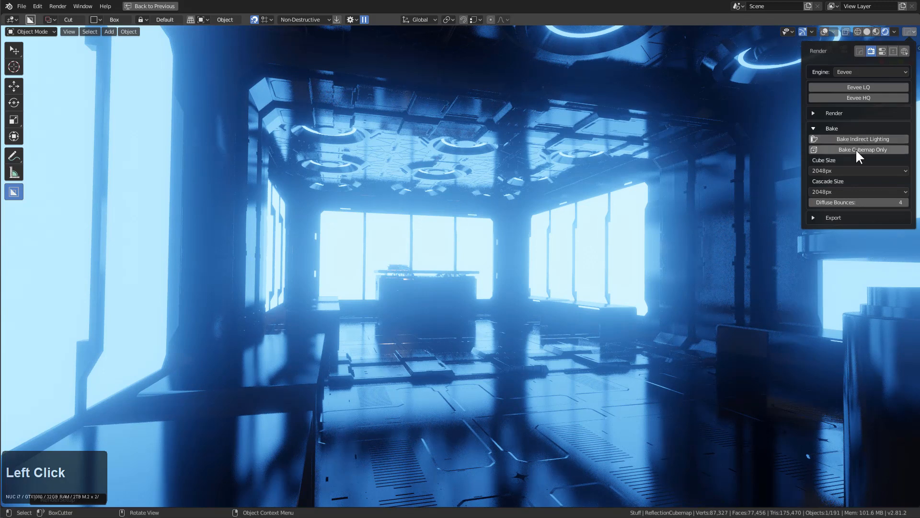
pyautogui.click(814, 128)
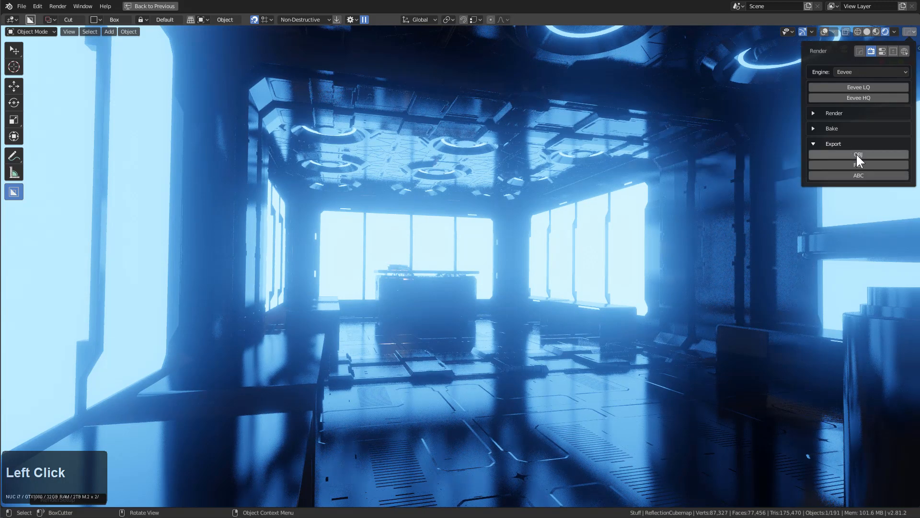
pyautogui.moveTo(858, 154)
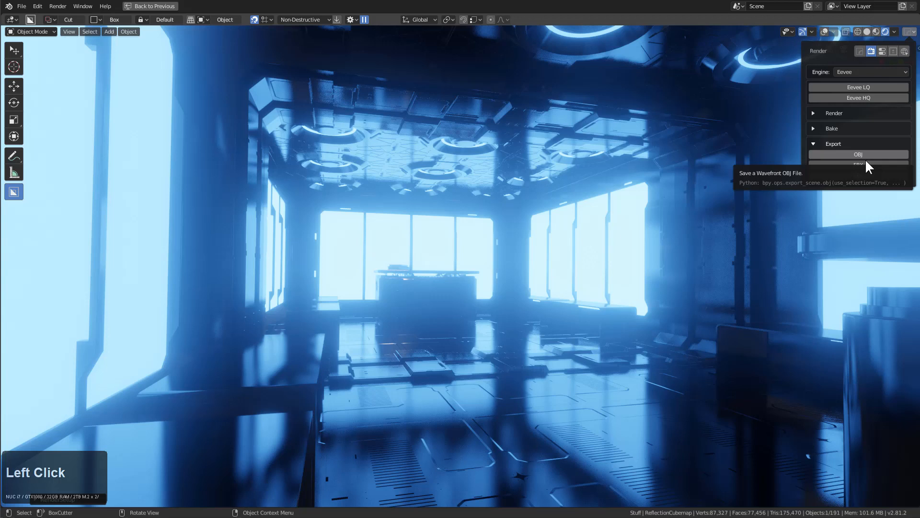
pyautogui.moveTo(860, 167)
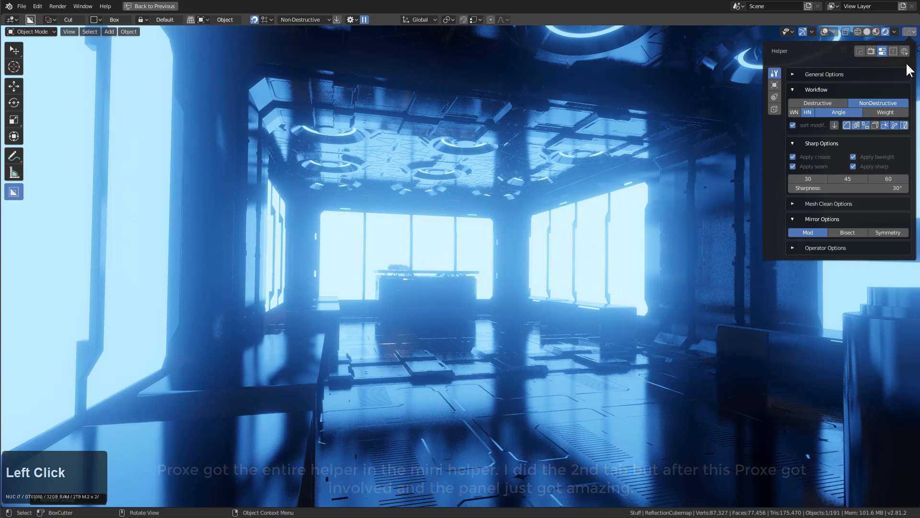
pyautogui.moveTo(687, 148)
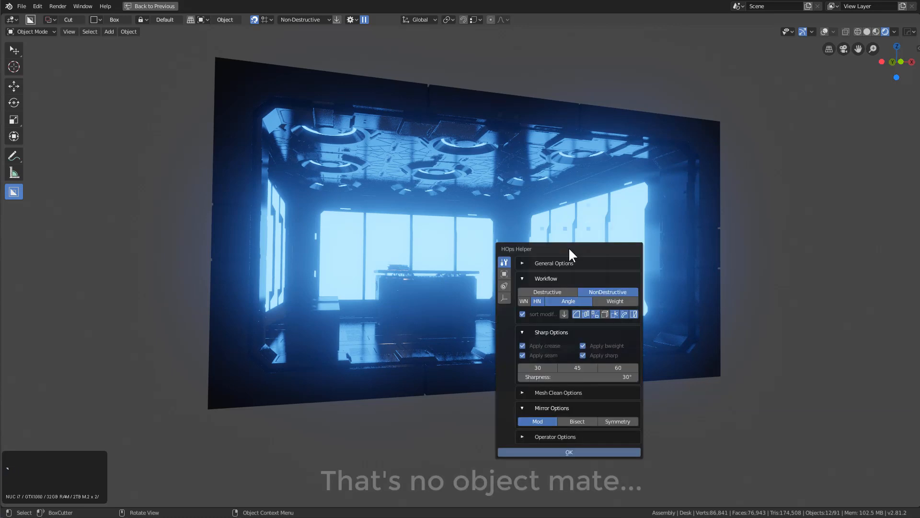
# - Dismiss the HOps Helper popup after browsing workflow, sharp and mirror options
pyautogui.press('Escape')
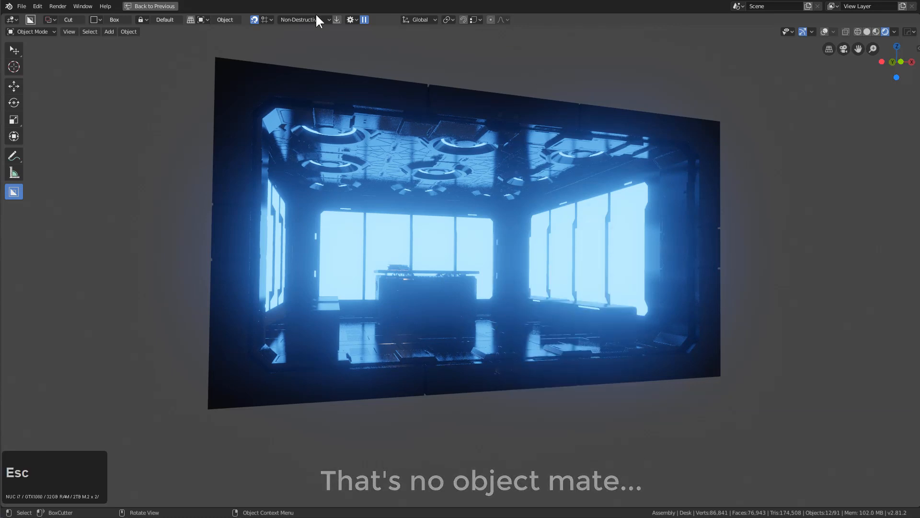
# - Return to the normal layout with outliner and properties via Back to Previous
pyautogui.click(149, 6)
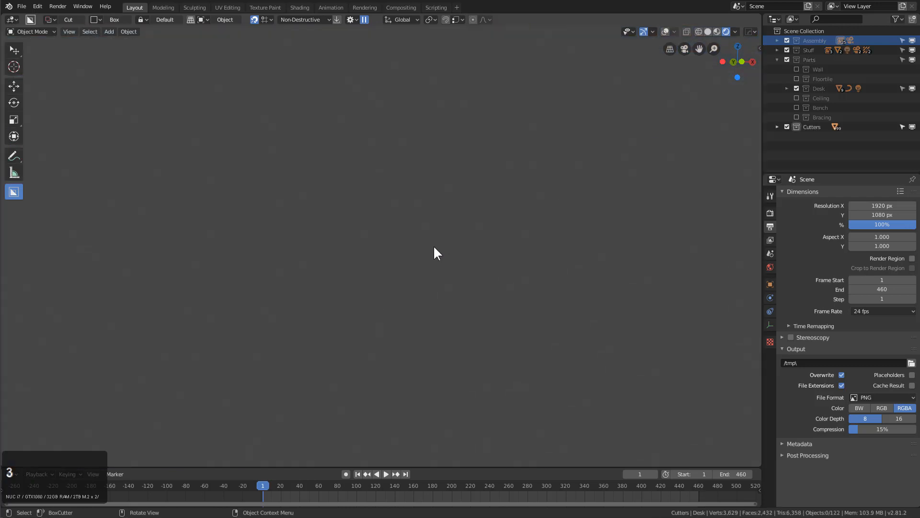
pyautogui.moveTo(336, 285)
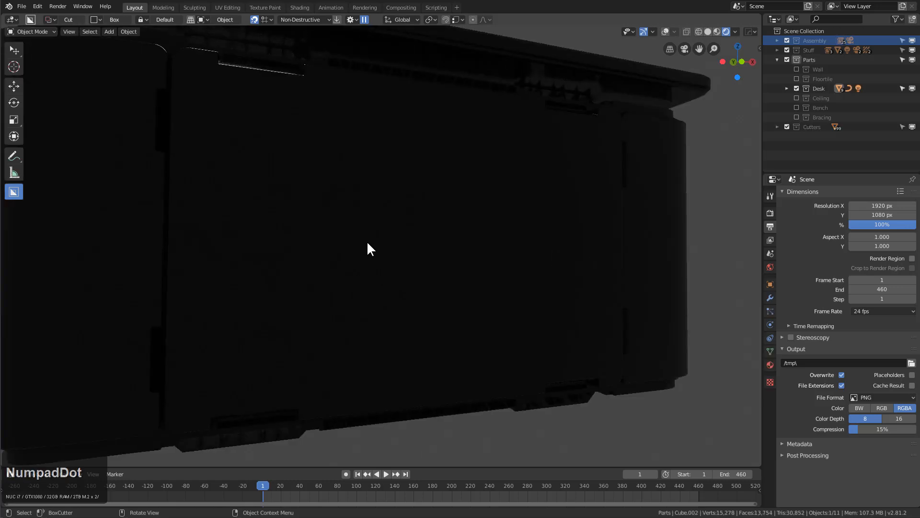
# - Orbit around the desk, open and close the Hard Ops helper, and maximize the viewport
pyautogui.moveTo(370, 248); pyautogui.dragTo(674, 63)
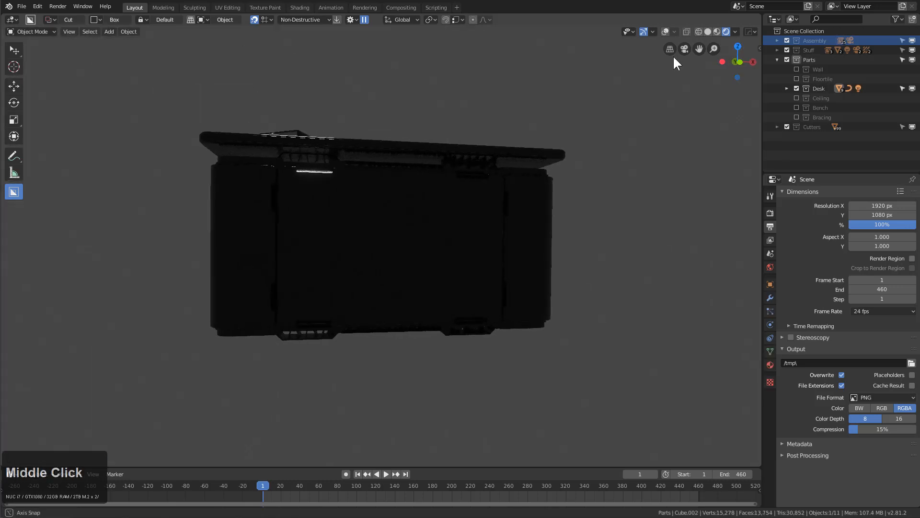
pyautogui.click(751, 32)
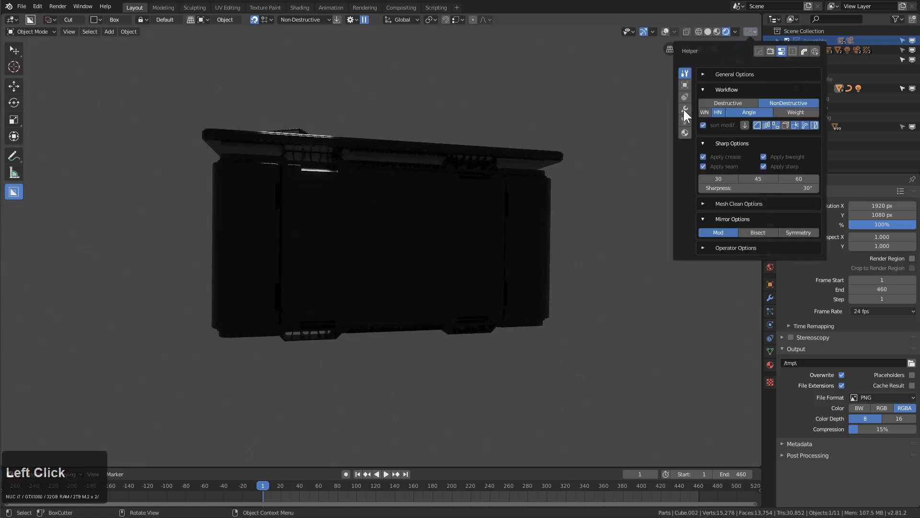
pyautogui.click(684, 110)
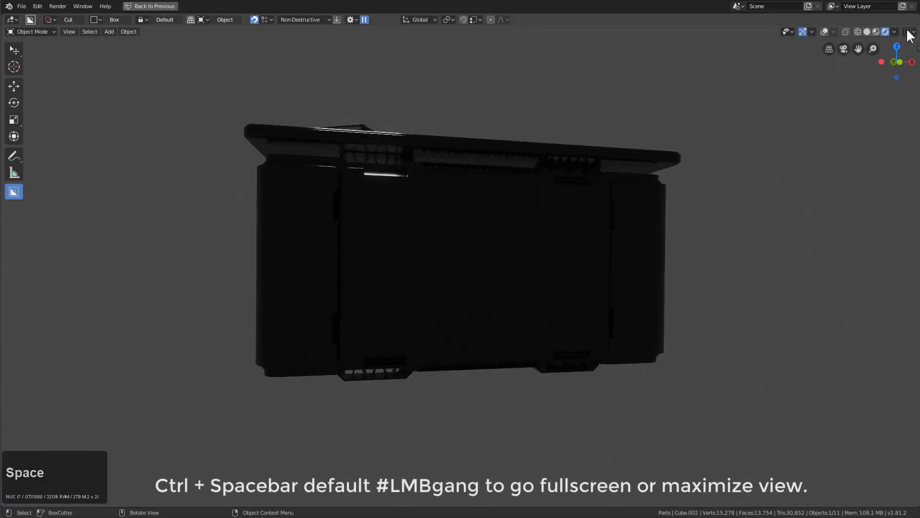
# - View the desk's modifiers, then its Rshader material: metallic 0.000, roughness 0.250
pyautogui.click(909, 31)
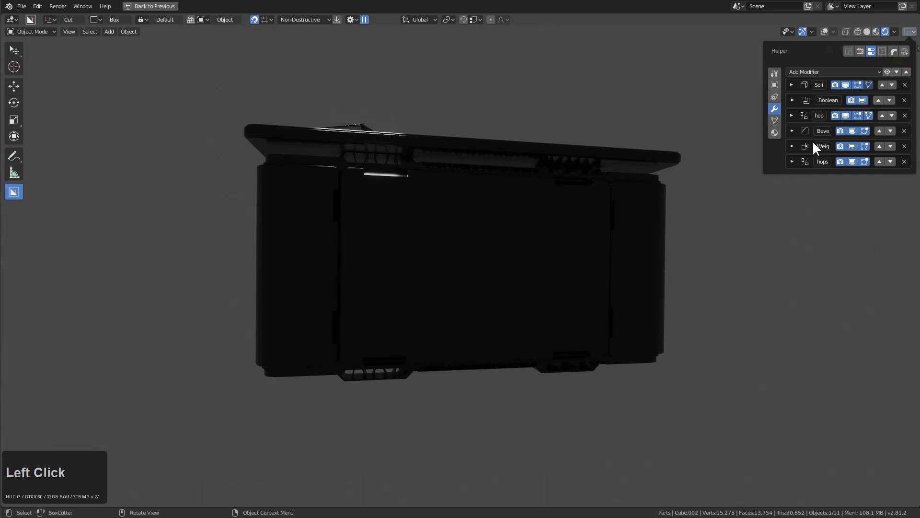
pyautogui.moveTo(786, 137)
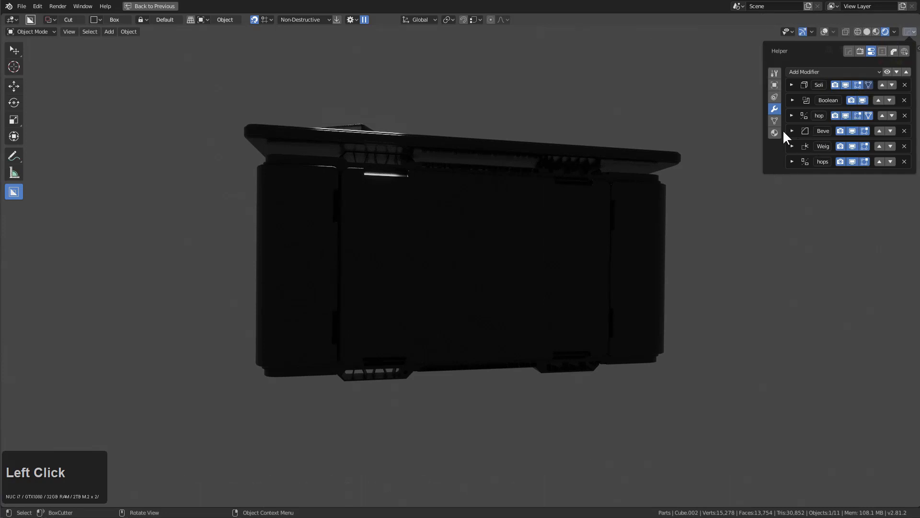
pyautogui.click(774, 132)
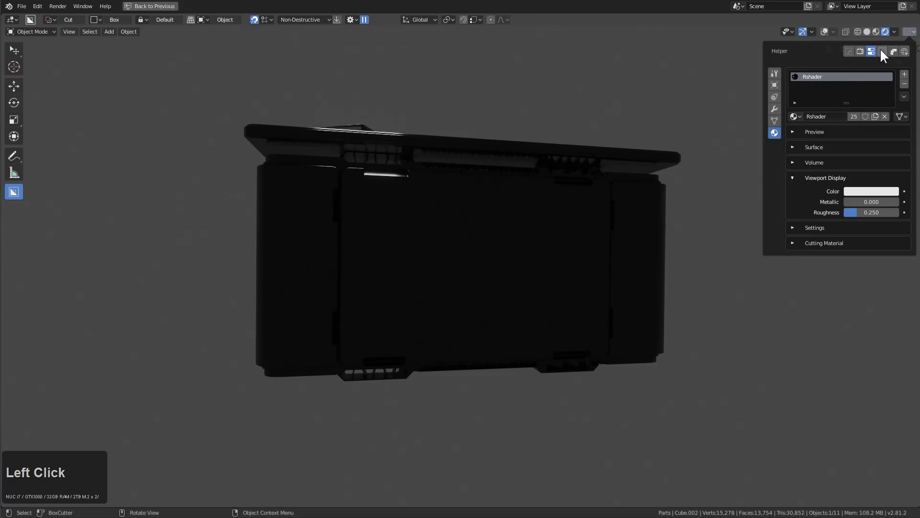
# - Close and reopen the helper, showing KitOps with the Hardops inserts Basic ring insert
pyautogui.click(882, 51)
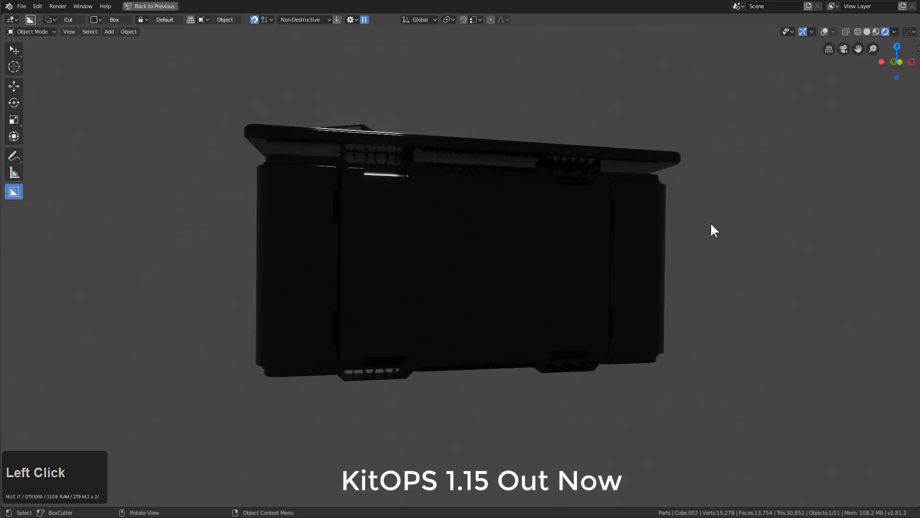
pyautogui.click(910, 32)
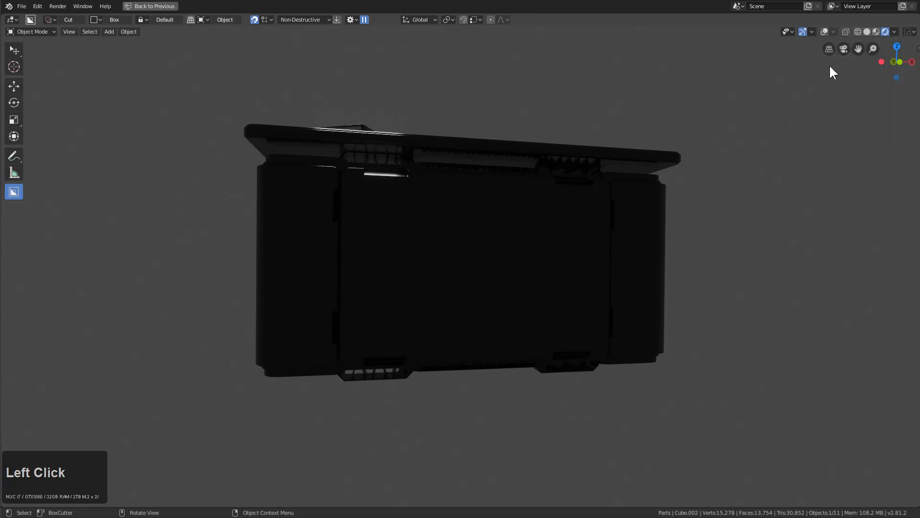
pyautogui.click(897, 51)
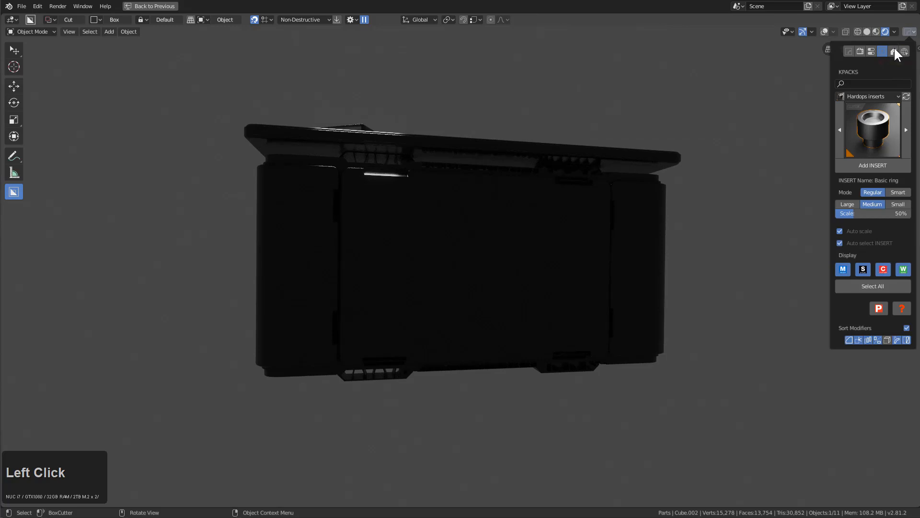
# - Show the Bevel Helper page: bevel width 0.005888 m with 3 segments
pyautogui.click(894, 51)
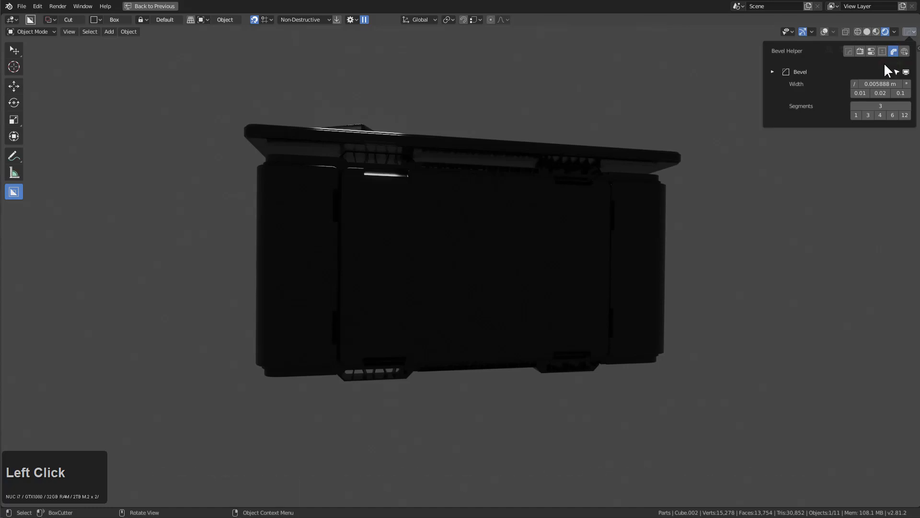
pyautogui.moveTo(906, 79)
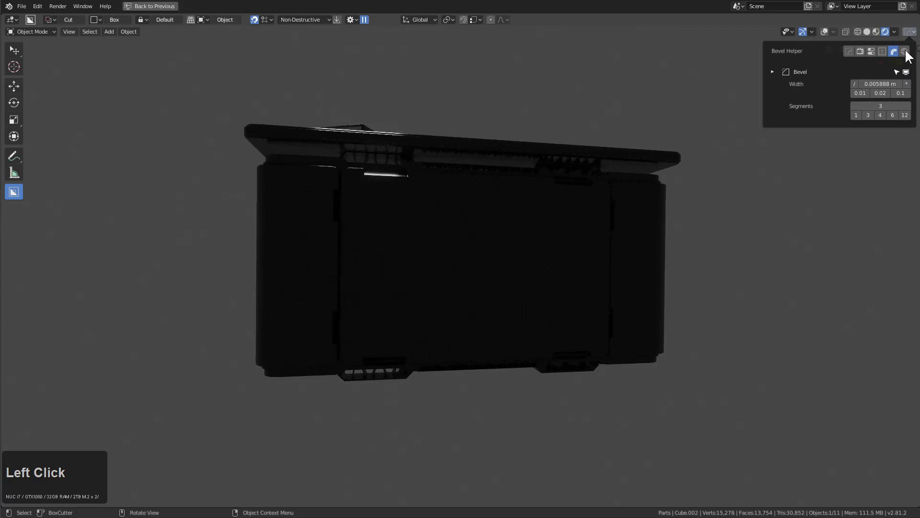
# - Show the Help tab's documentation links and open the Hard Ops User Gallery page
pyautogui.click(905, 51)
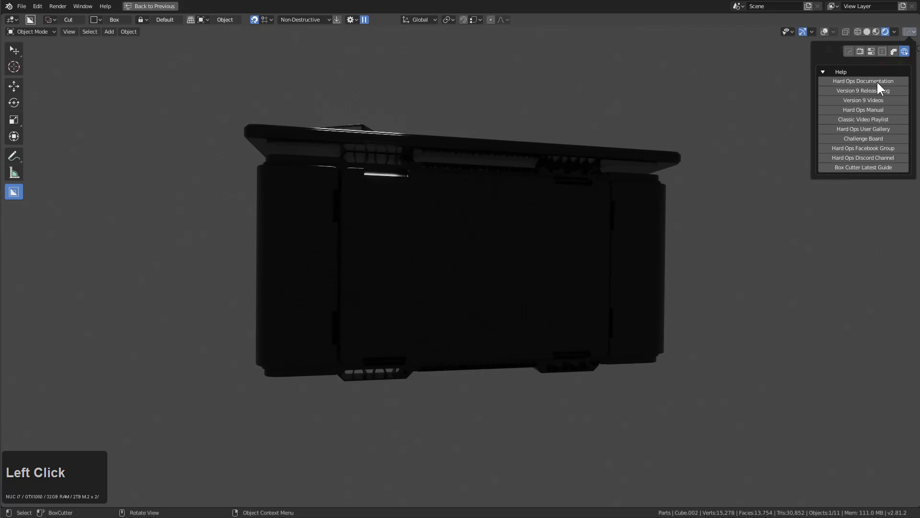
pyautogui.moveTo(885, 110)
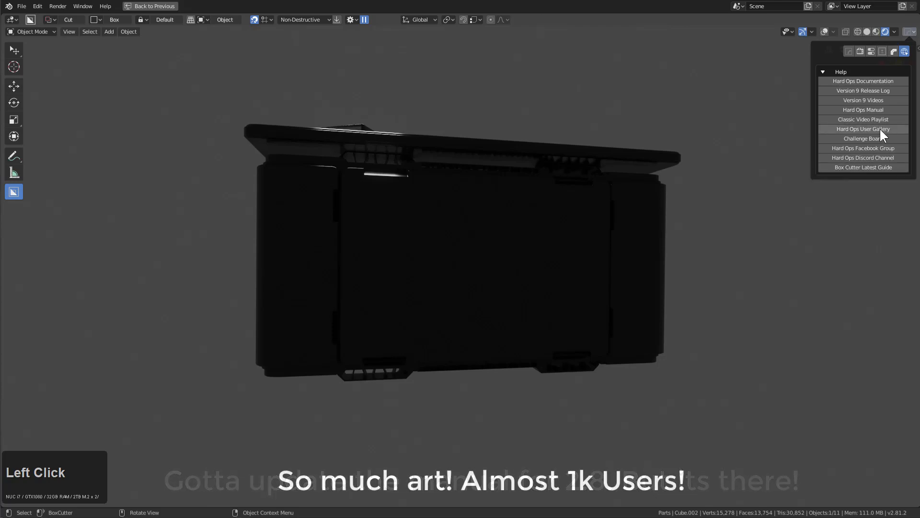
pyautogui.click(862, 128)
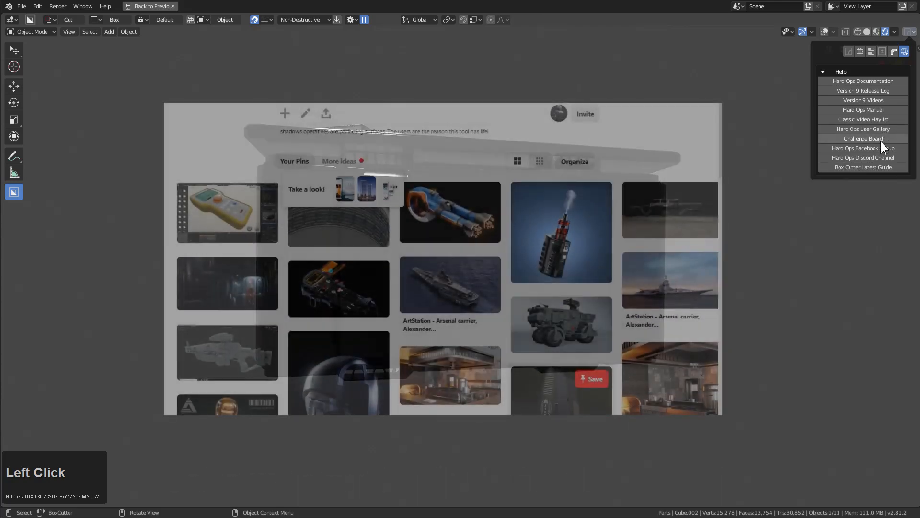